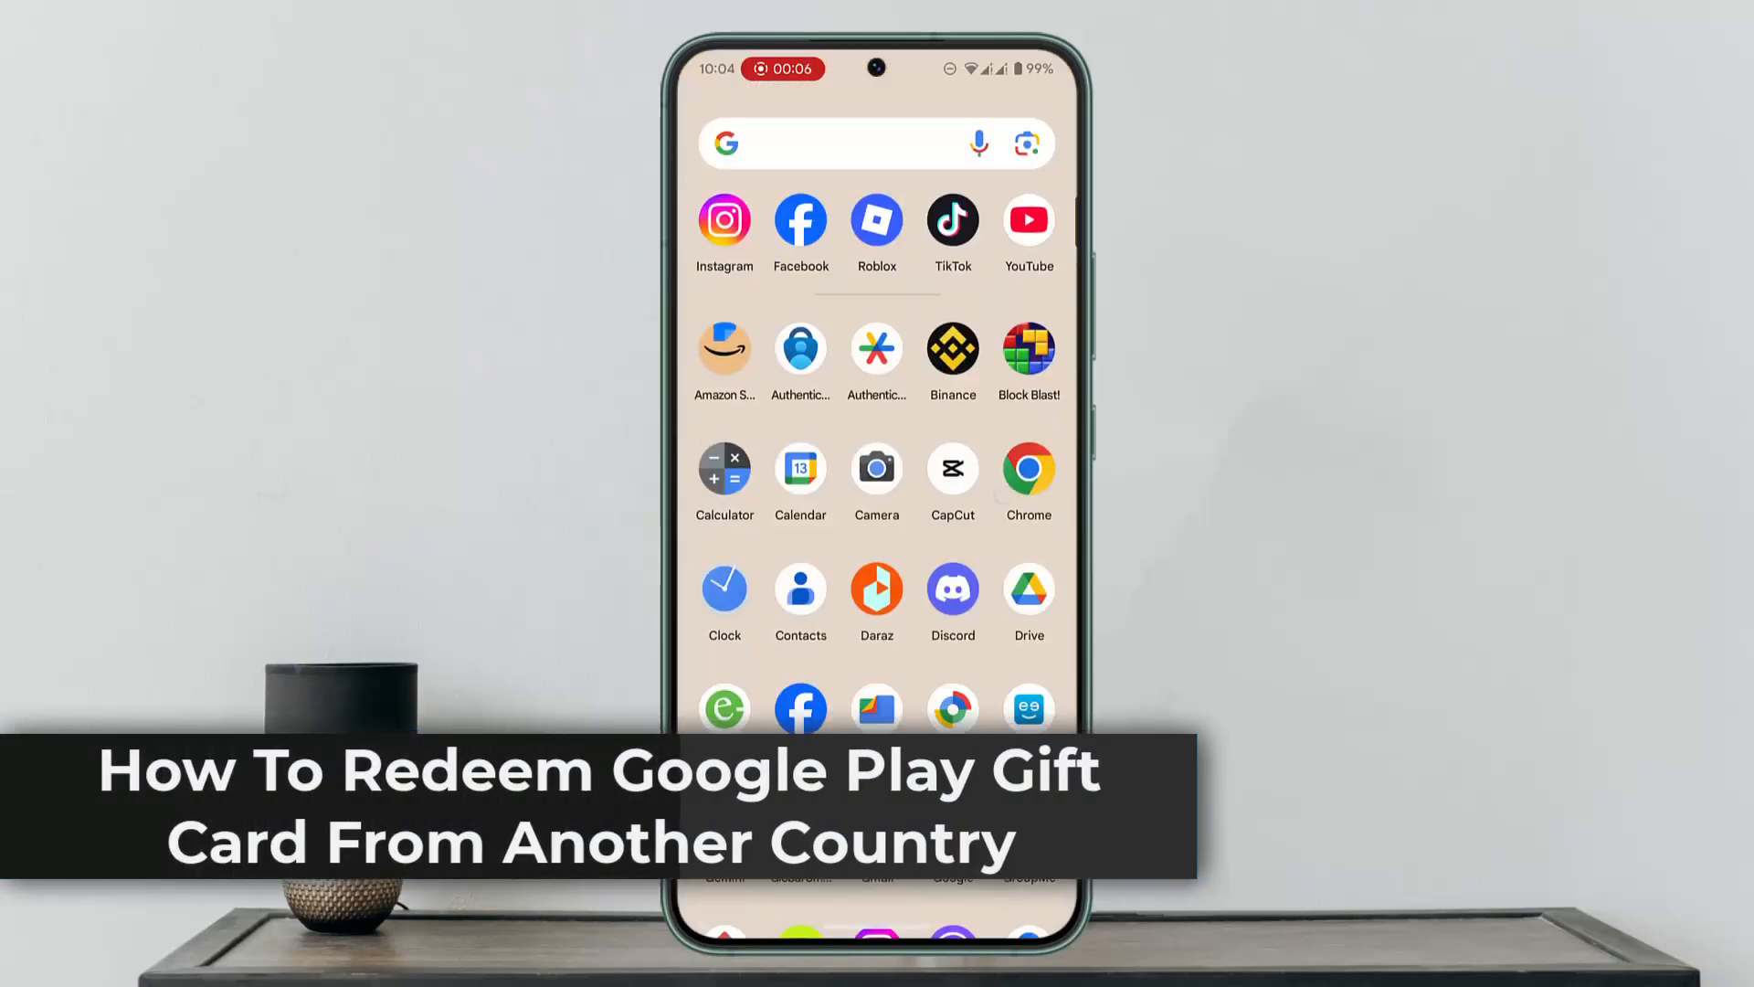
Find and launch Google Play Store from the app drawer by searching 'p'.
scroll("down", 3)
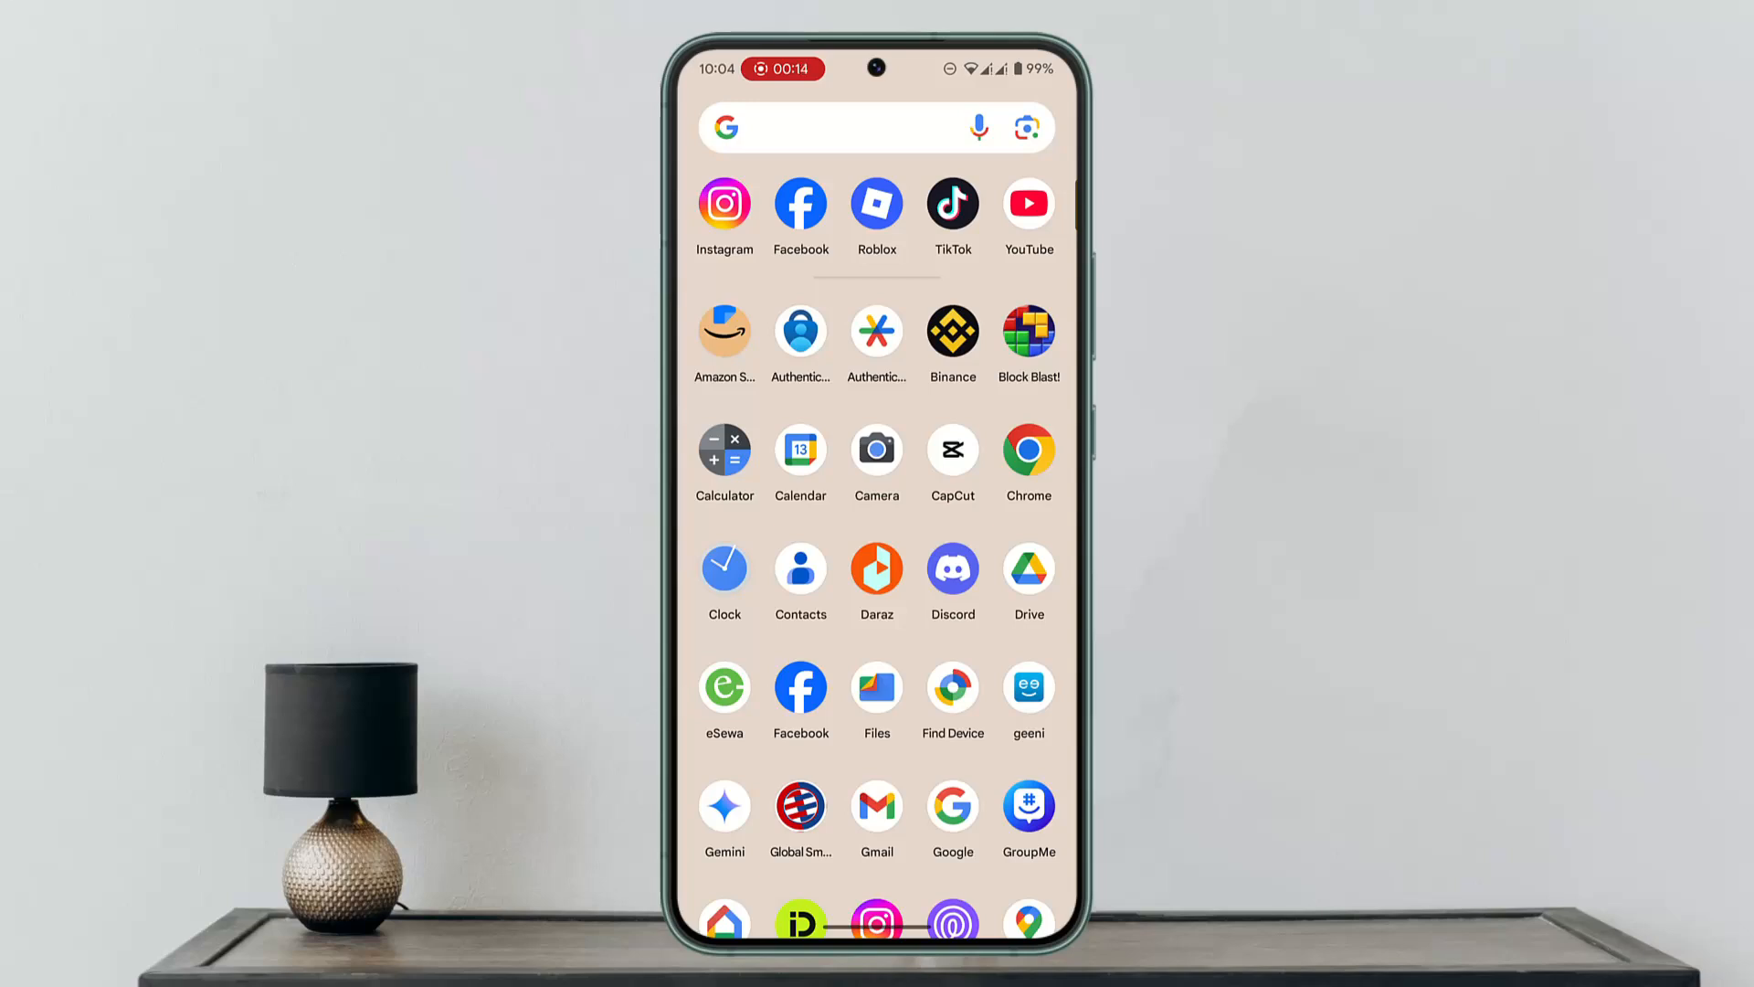
type("p")
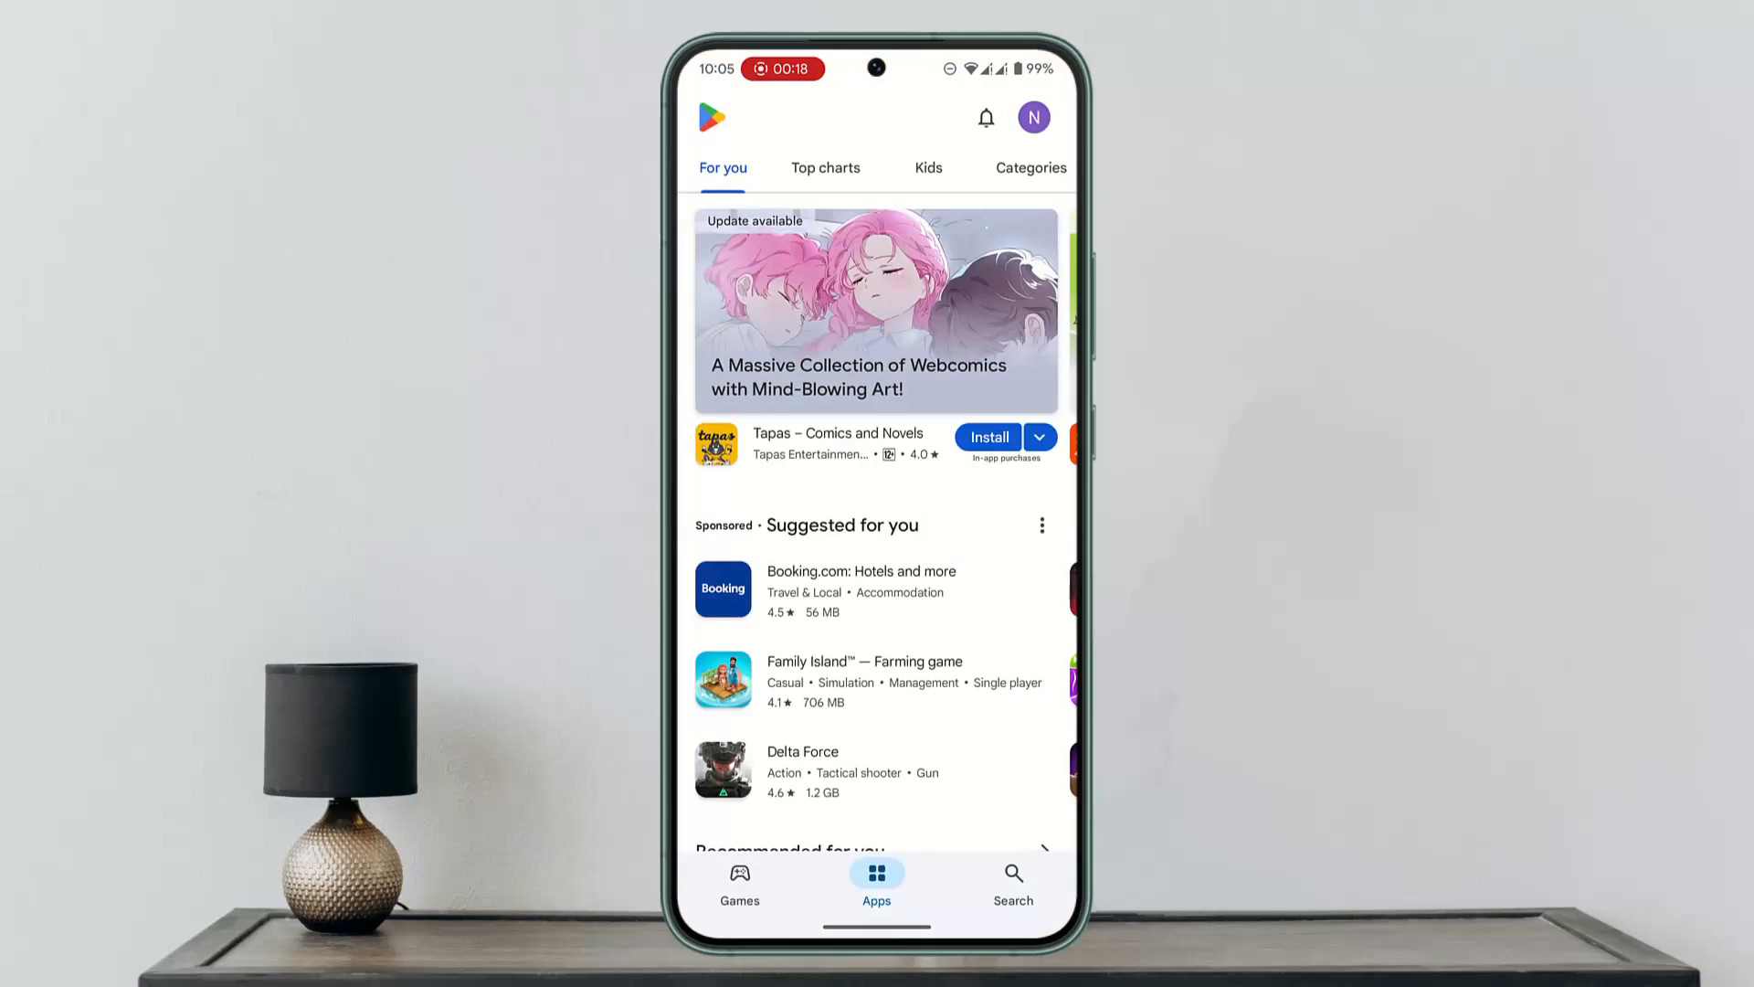
Go to Redeem code via the account menu's Payments & subscriptions.
left_click(1031, 118)
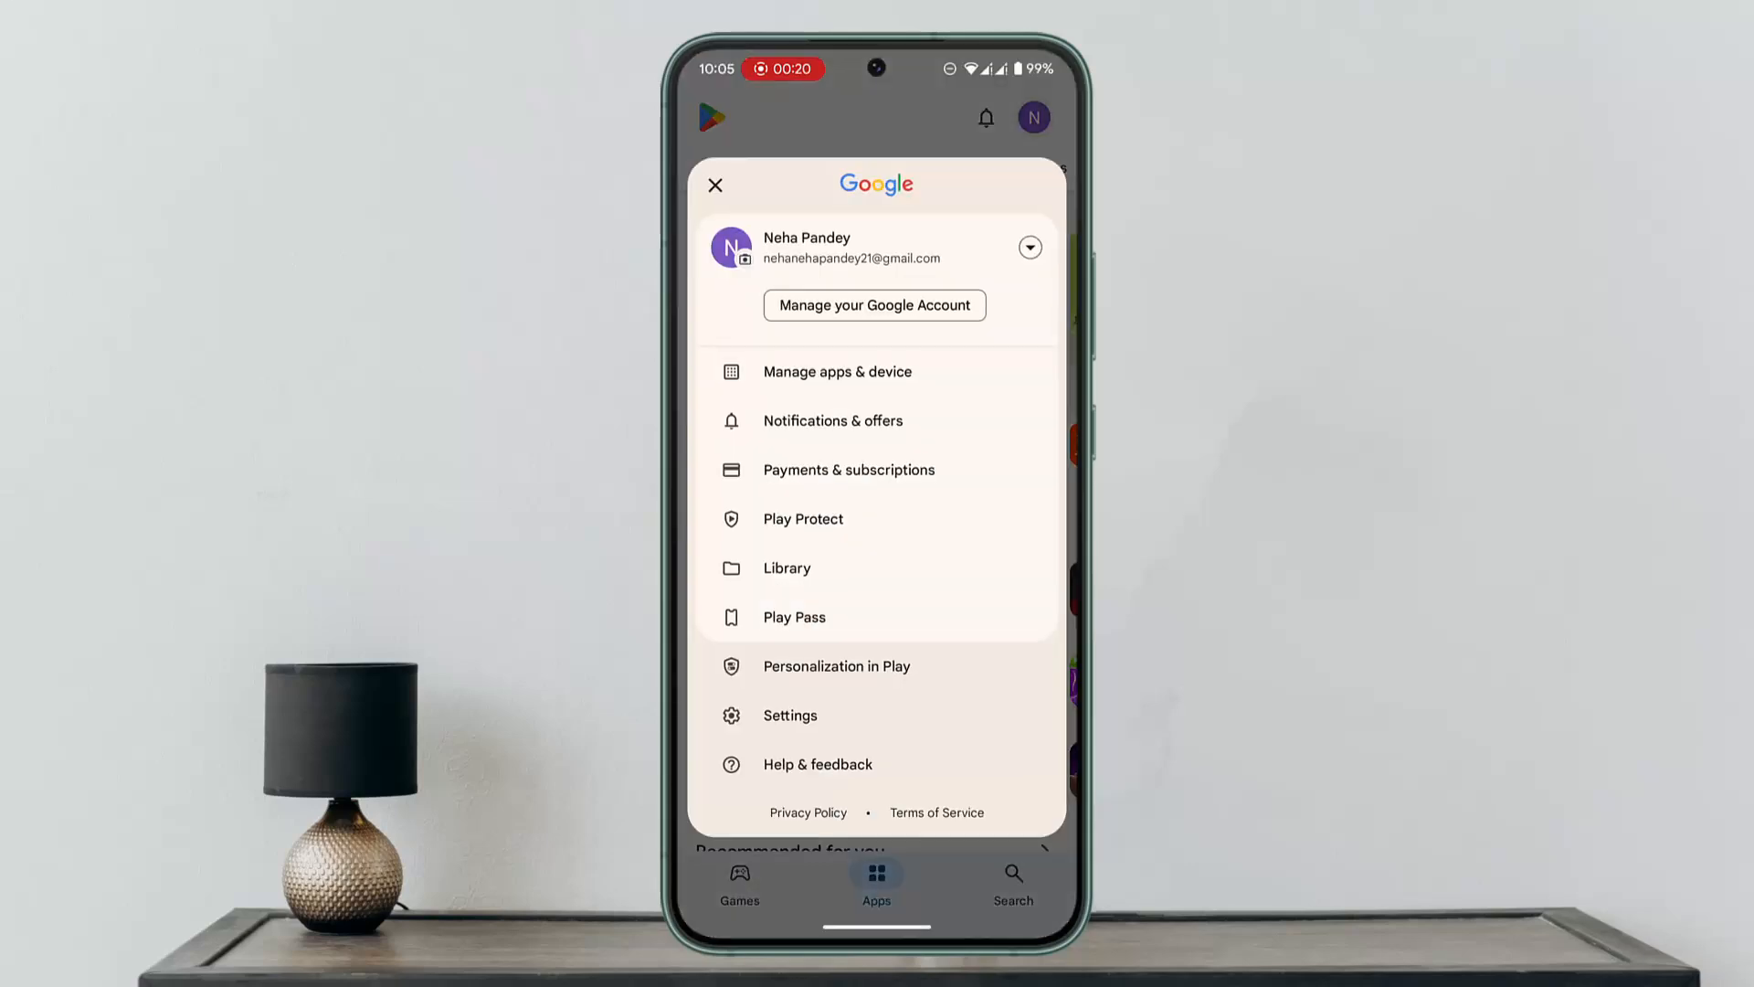
left_click(848, 468)
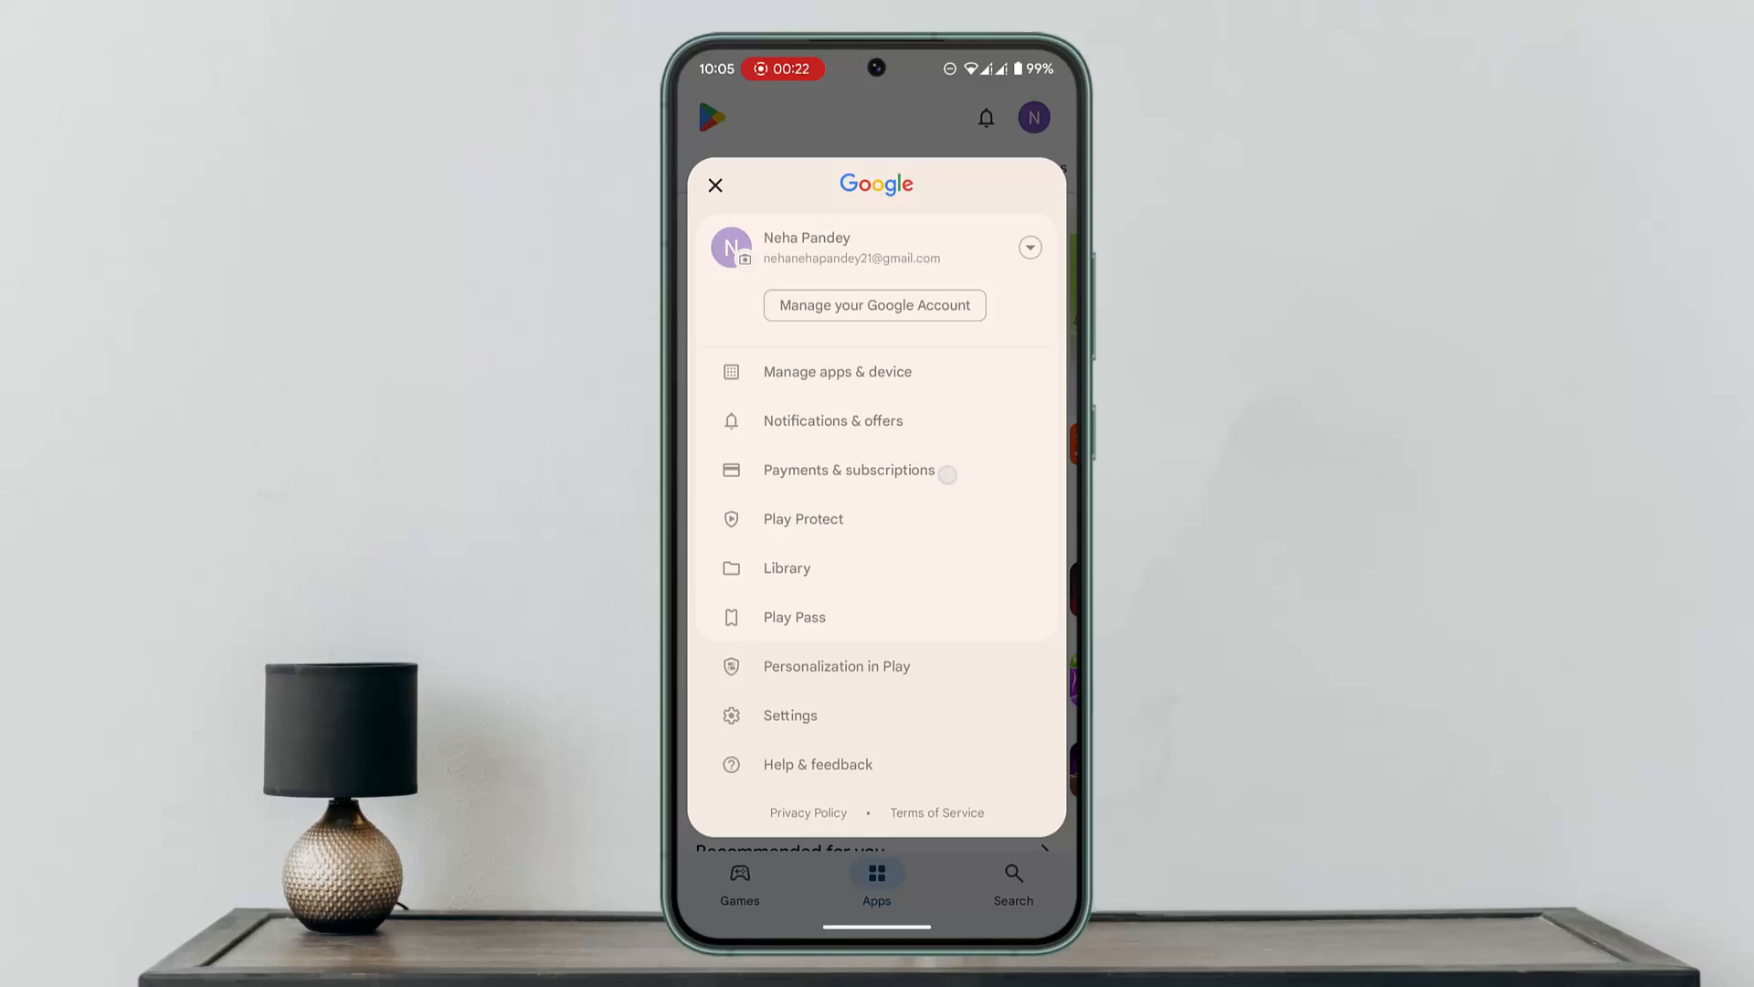
left_click(847, 469)
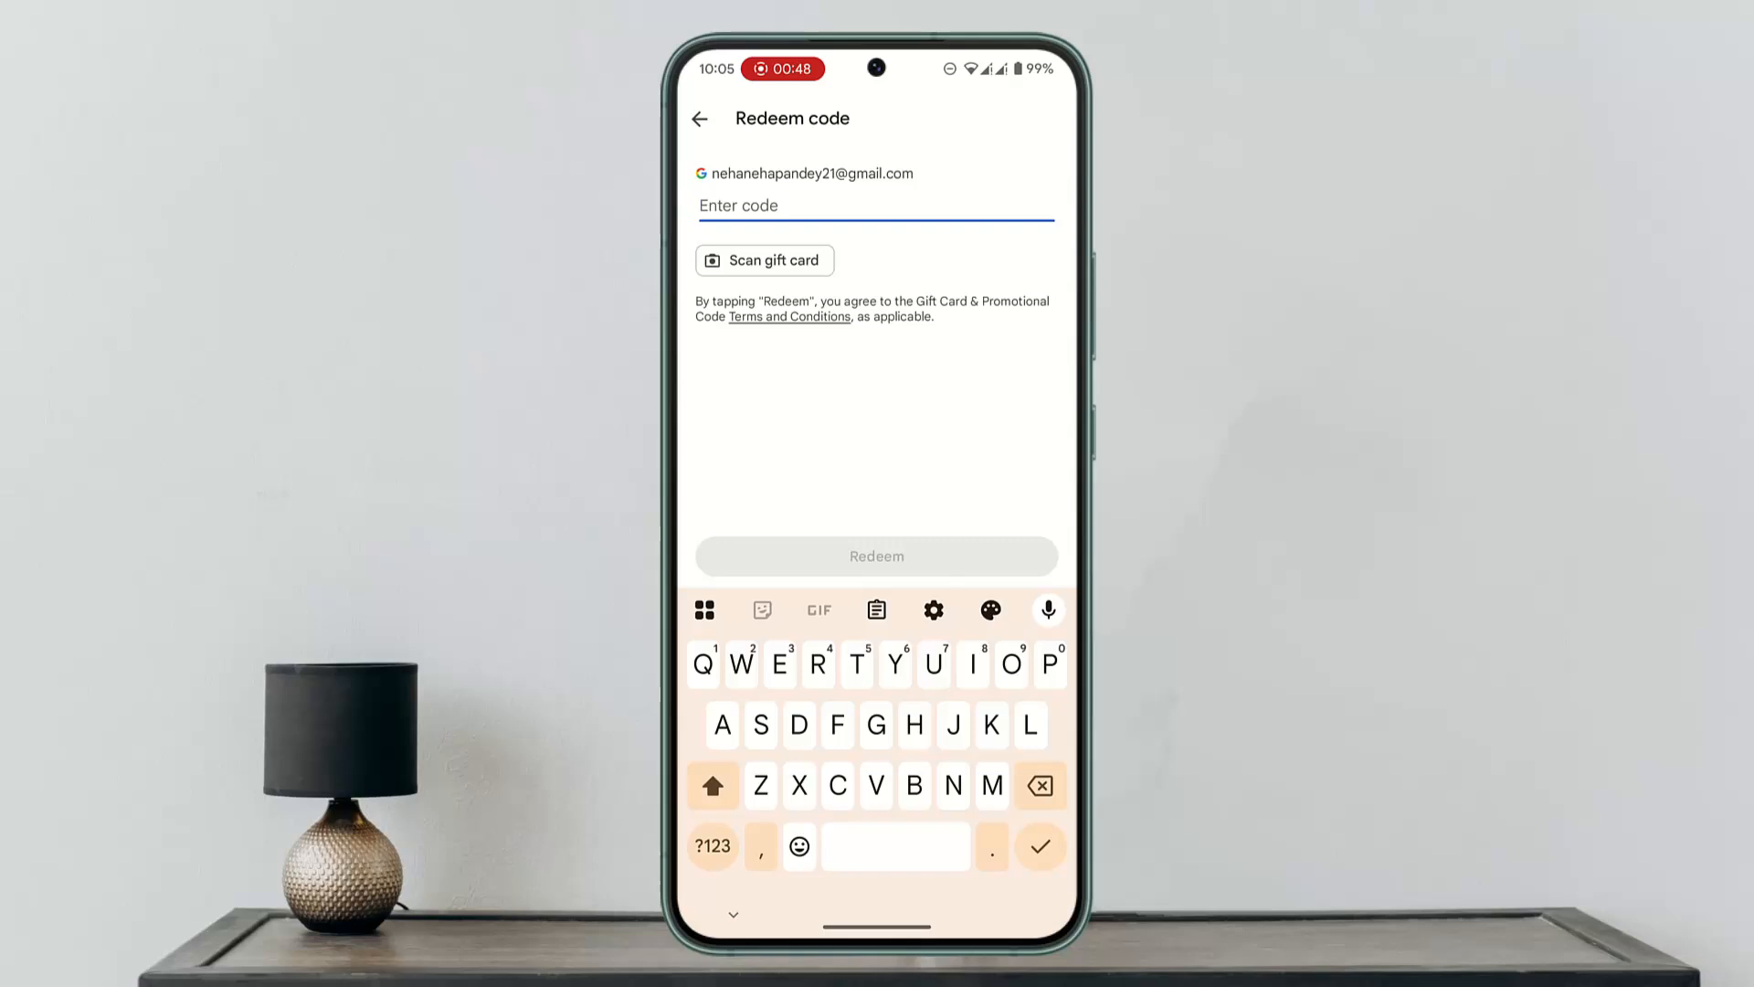
Enter the code '5' in the Redeem code field, then leave the screen.
type("5")
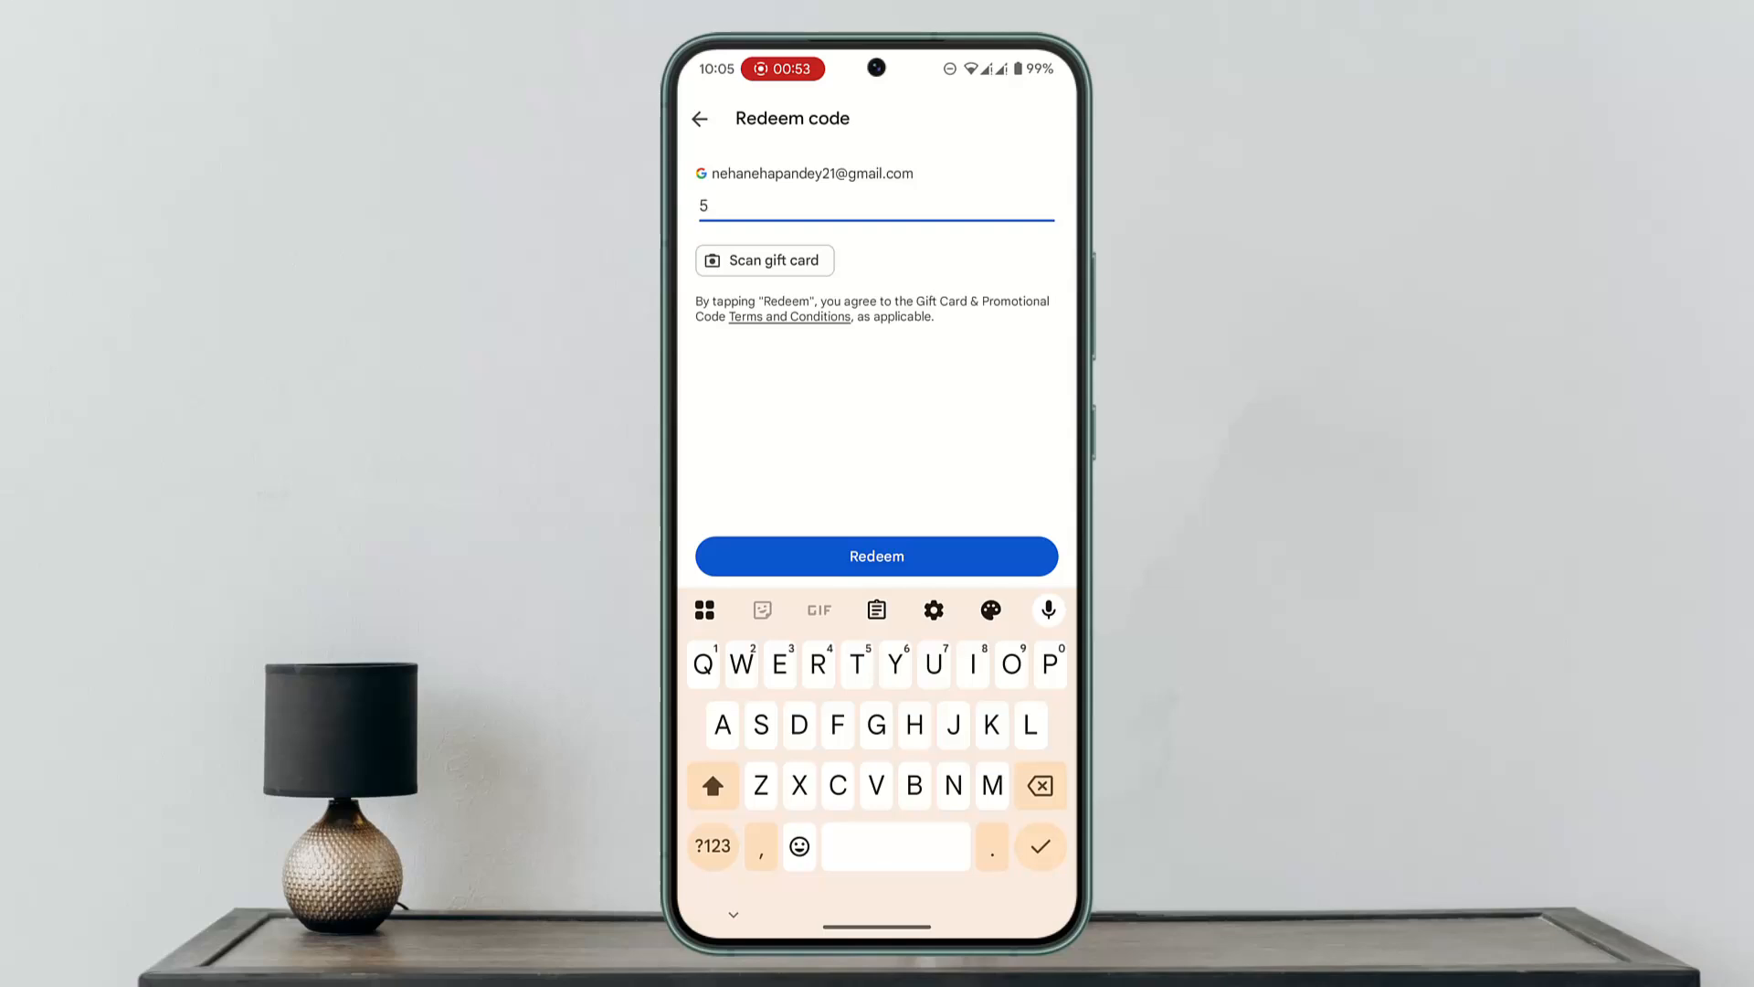
left_click(698, 118)
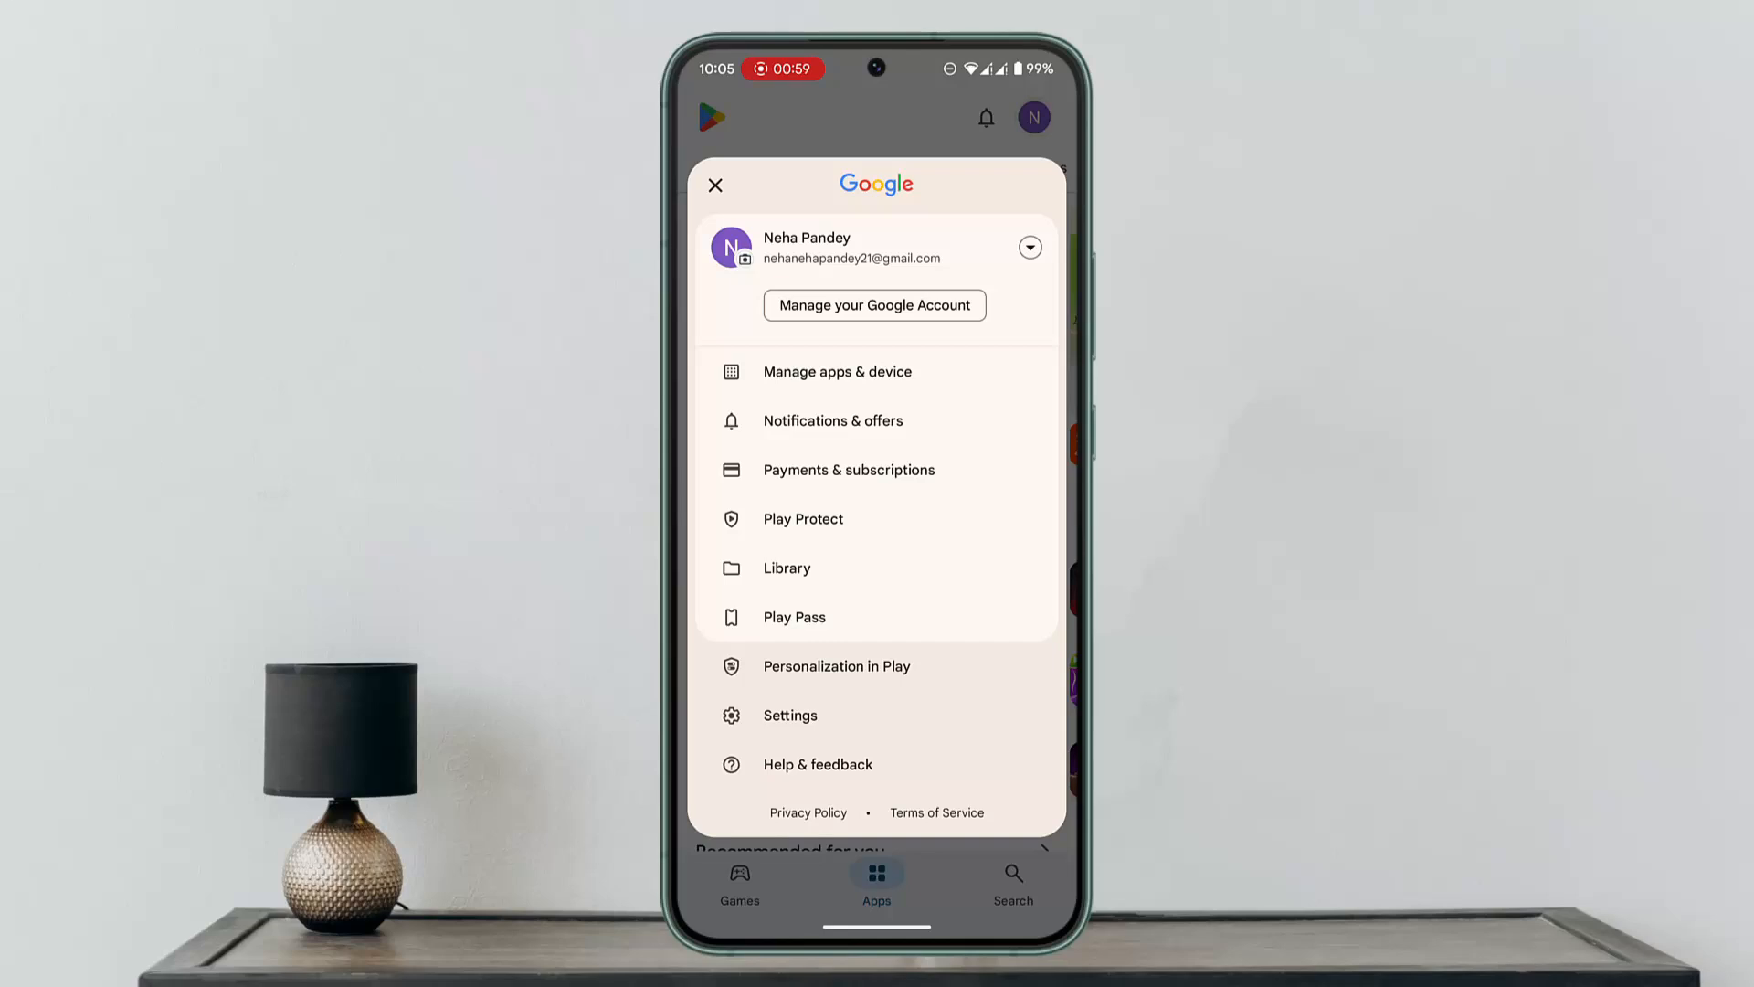
Open Play Store Settings, expanding About and Network preferences to show the version.
left_click(788, 714)
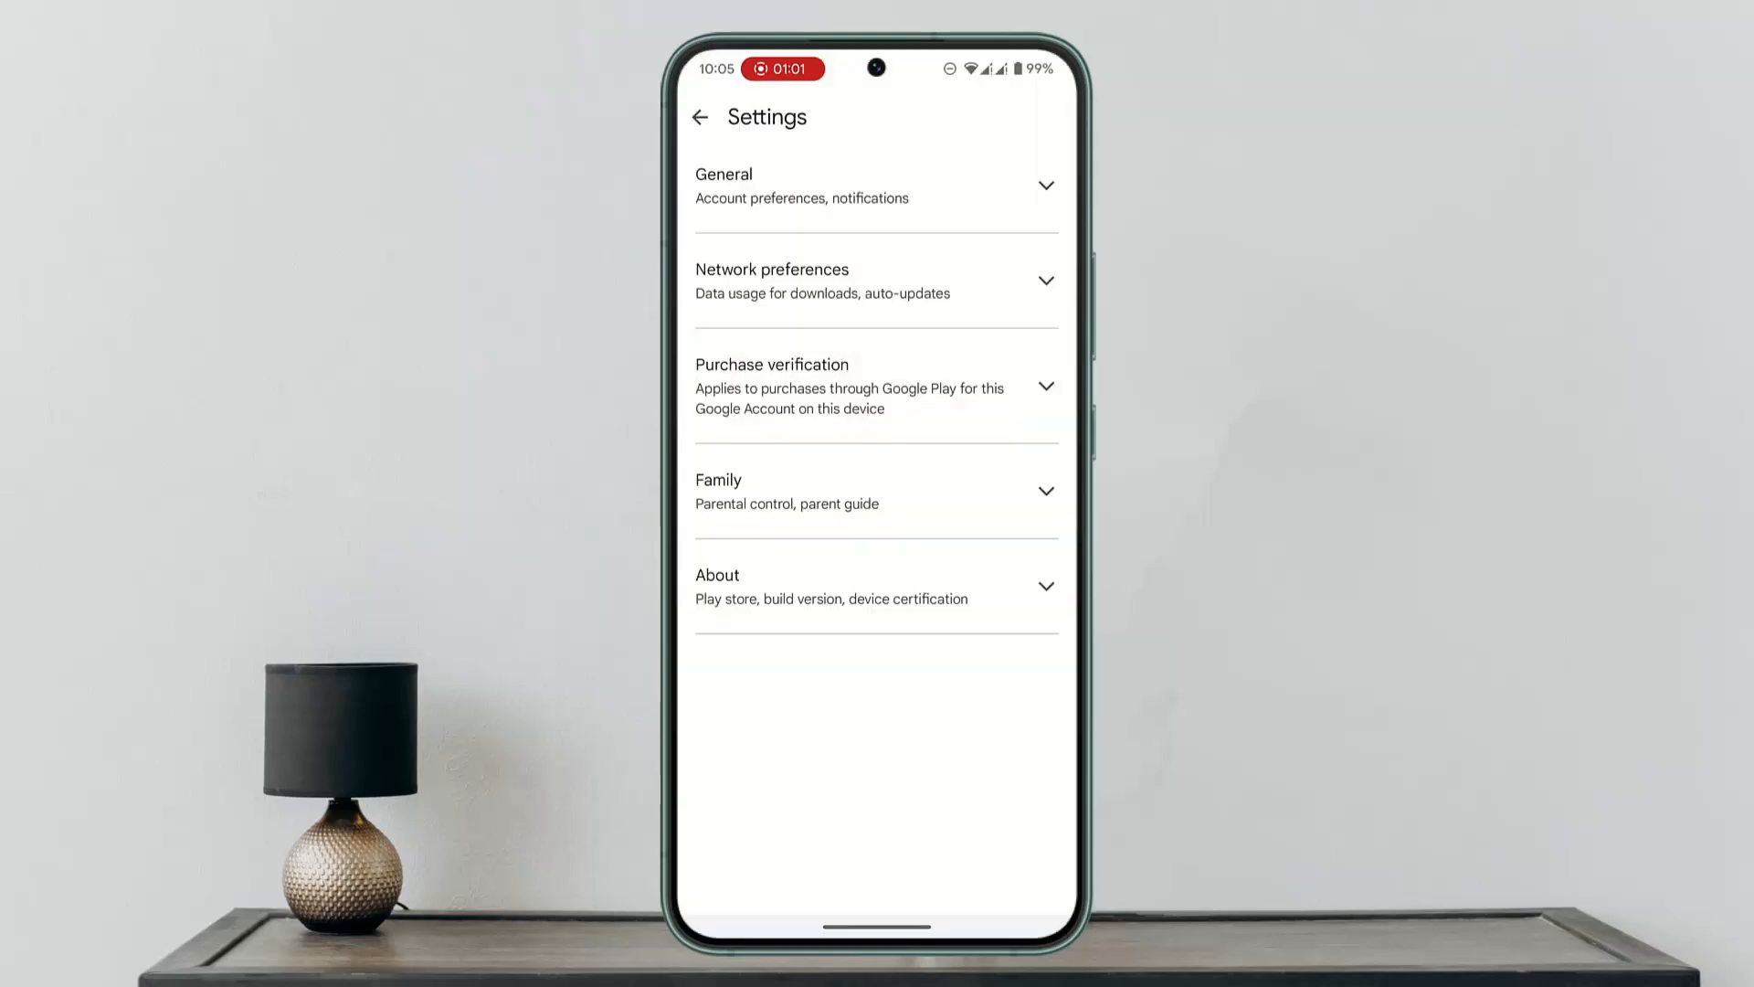
left_click(876, 585)
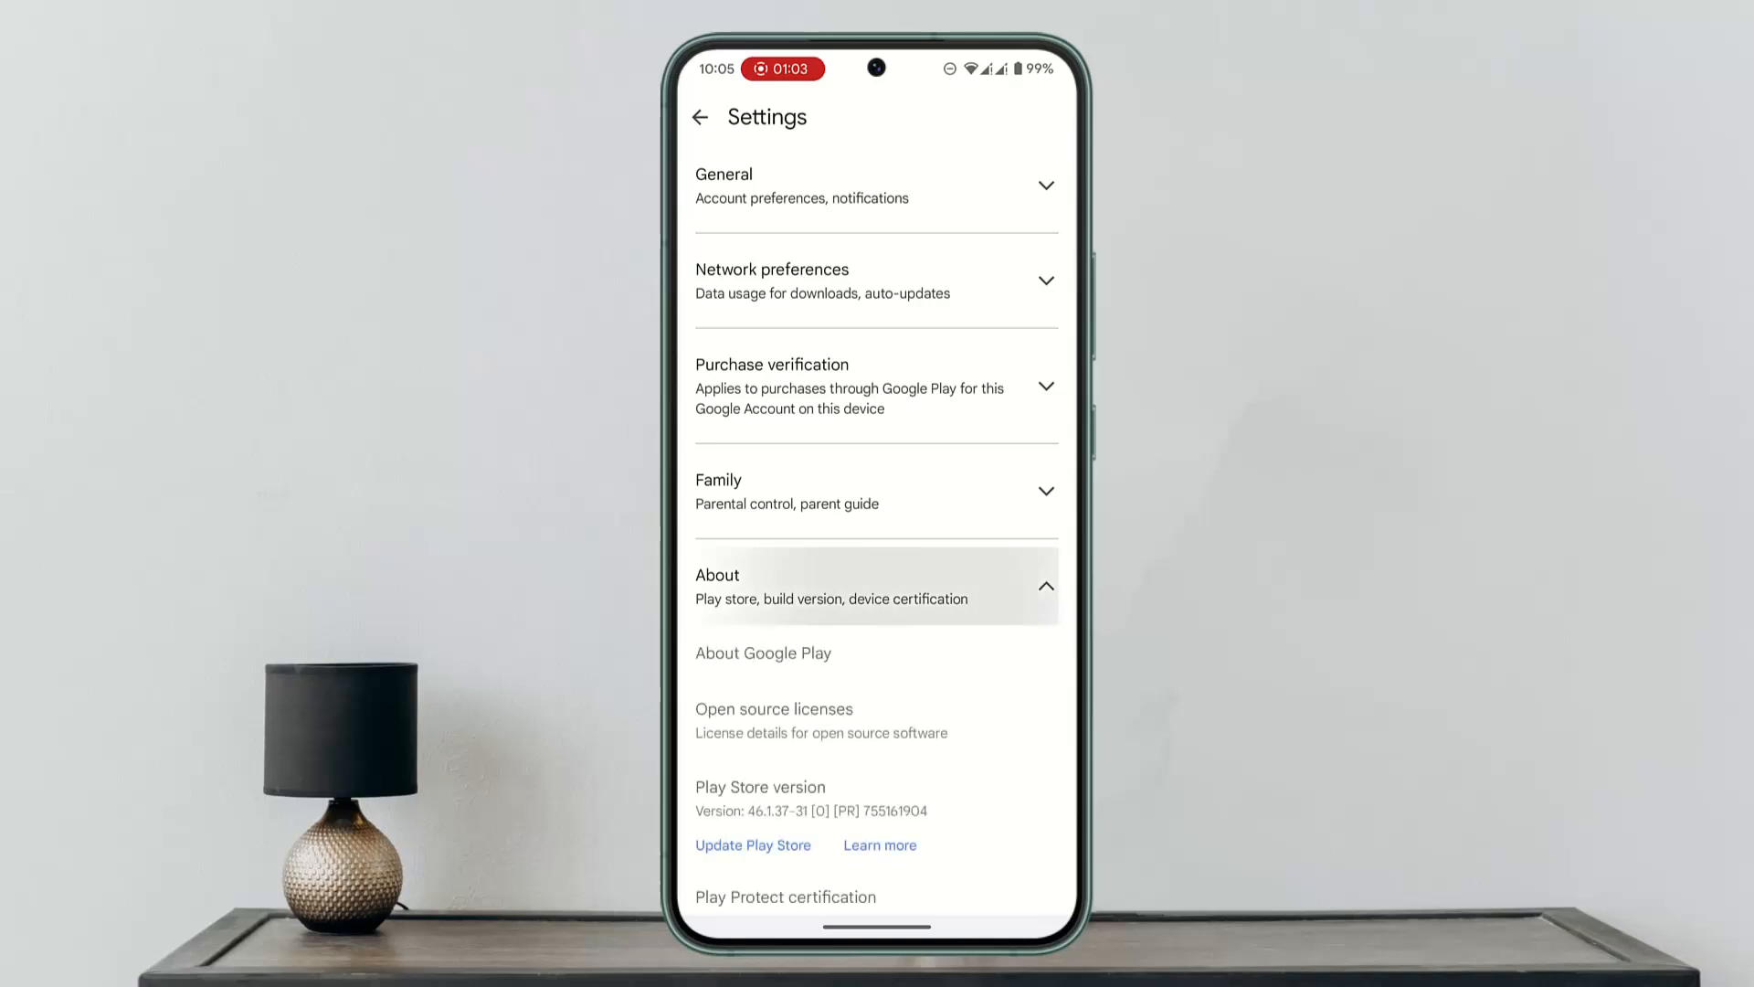
left_click(876, 280)
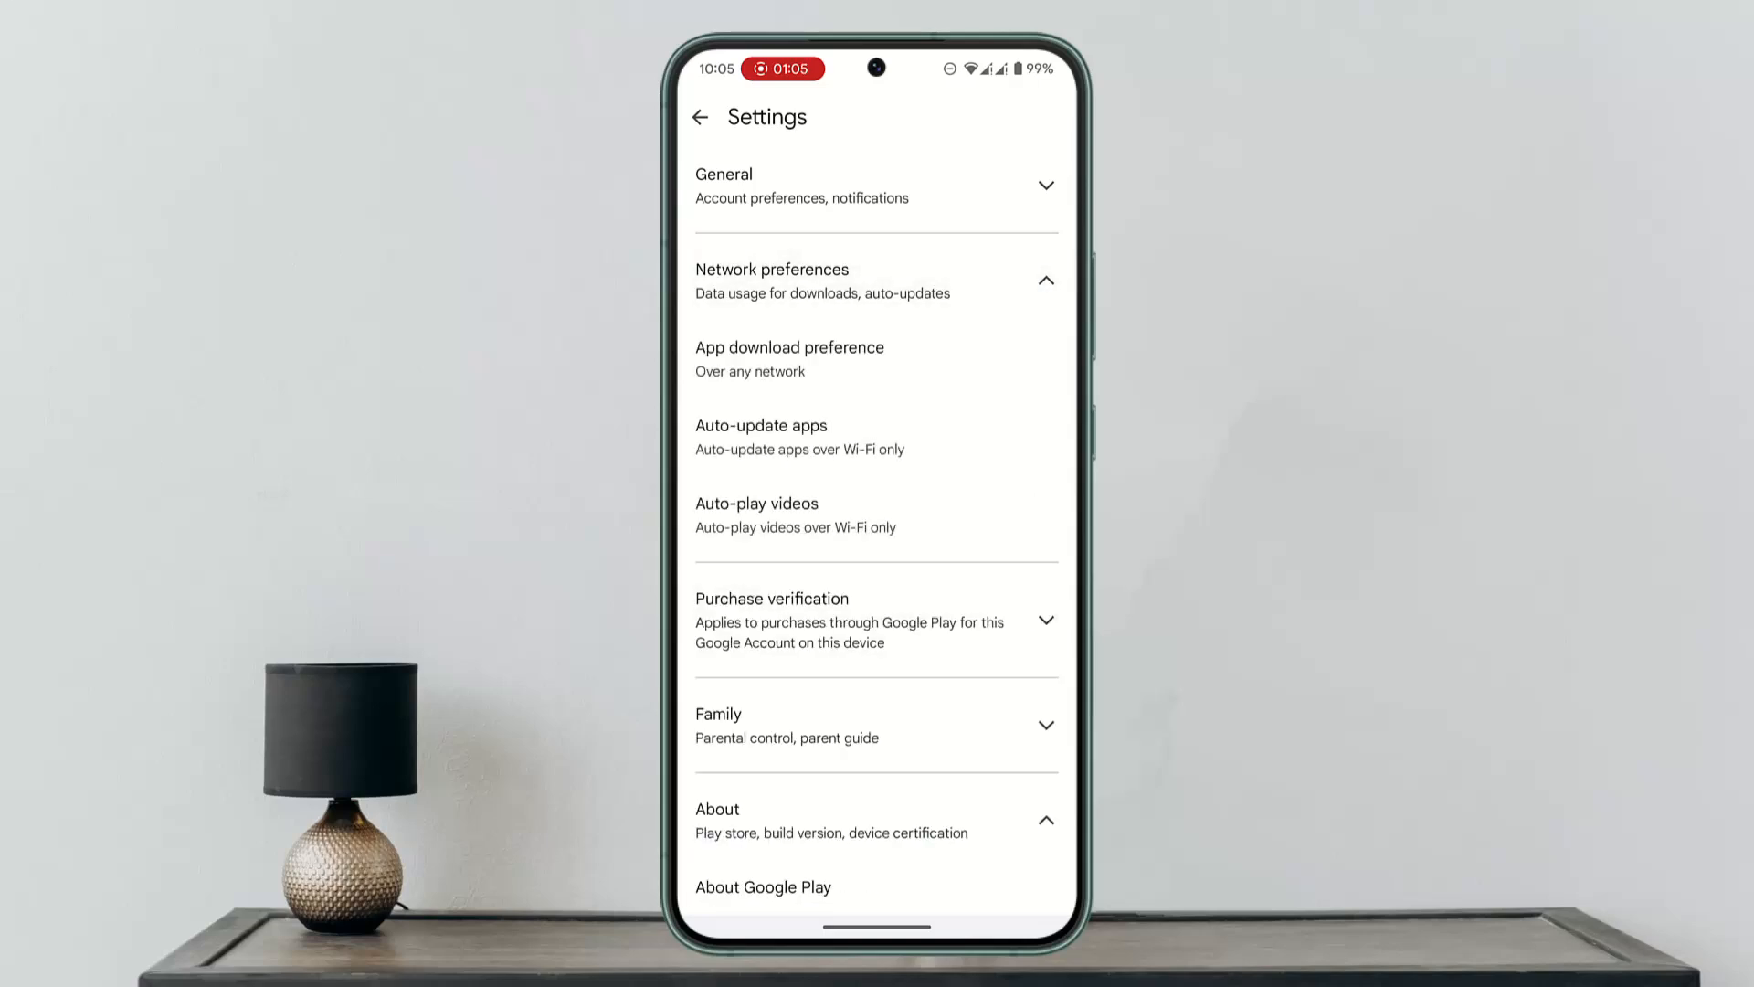
scroll("down", 3)
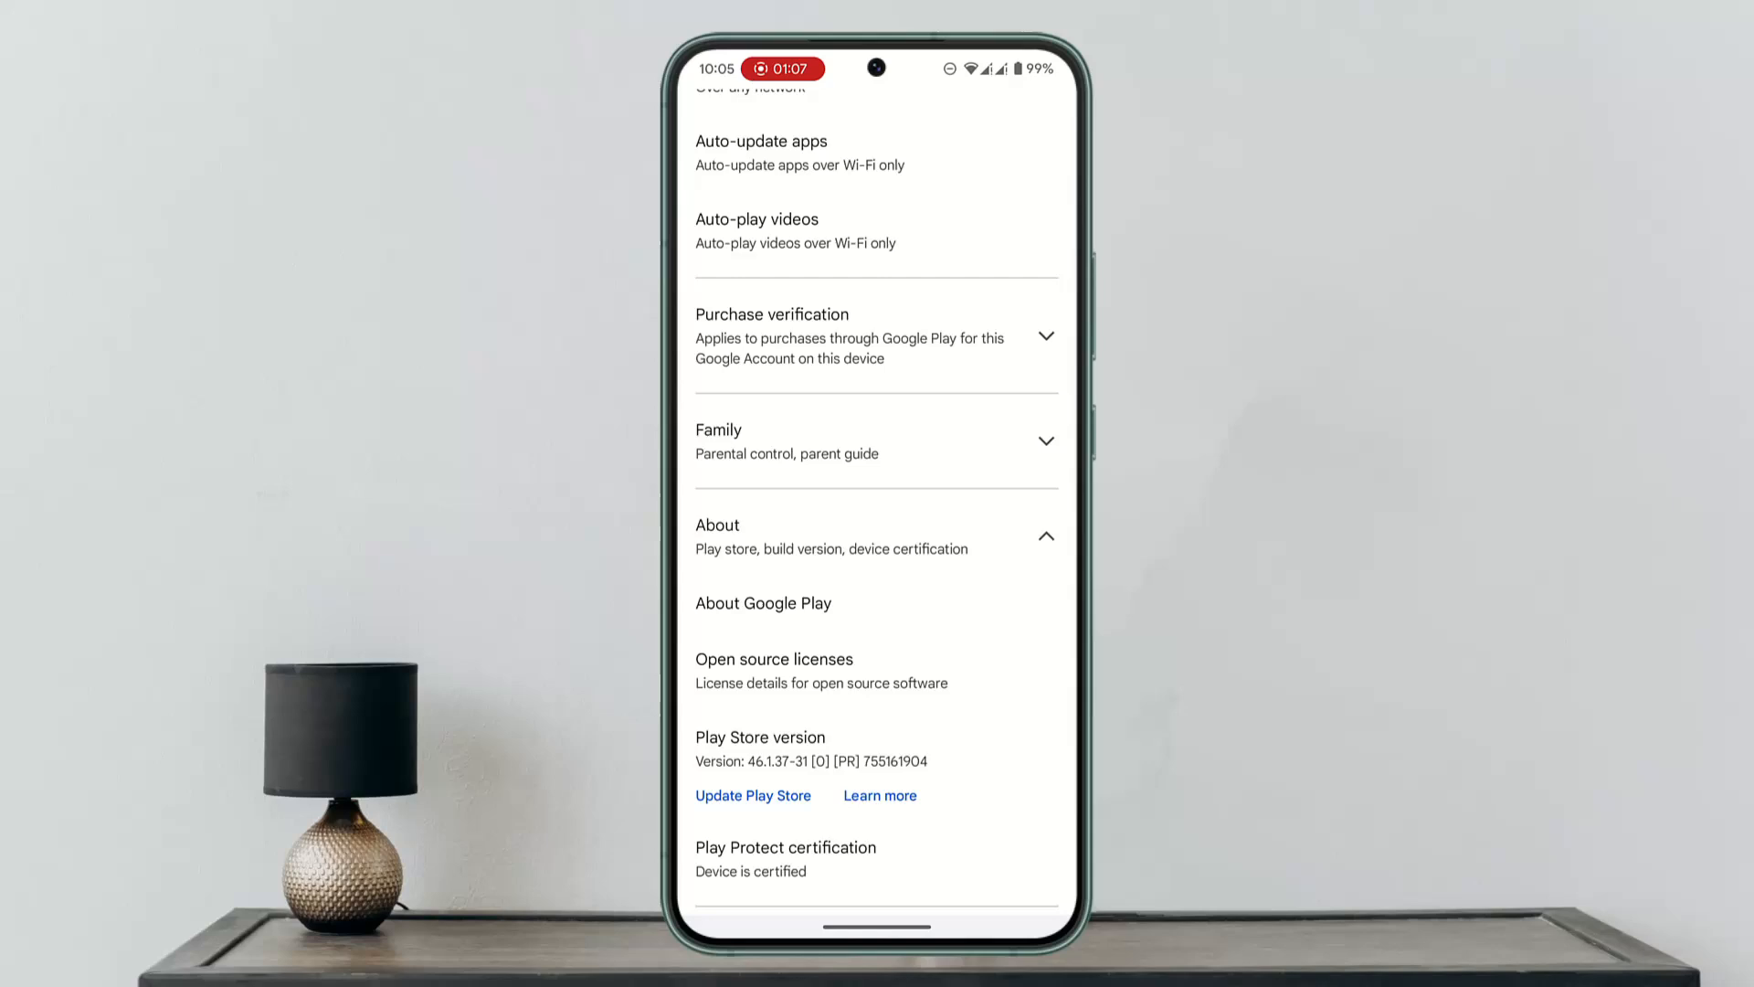